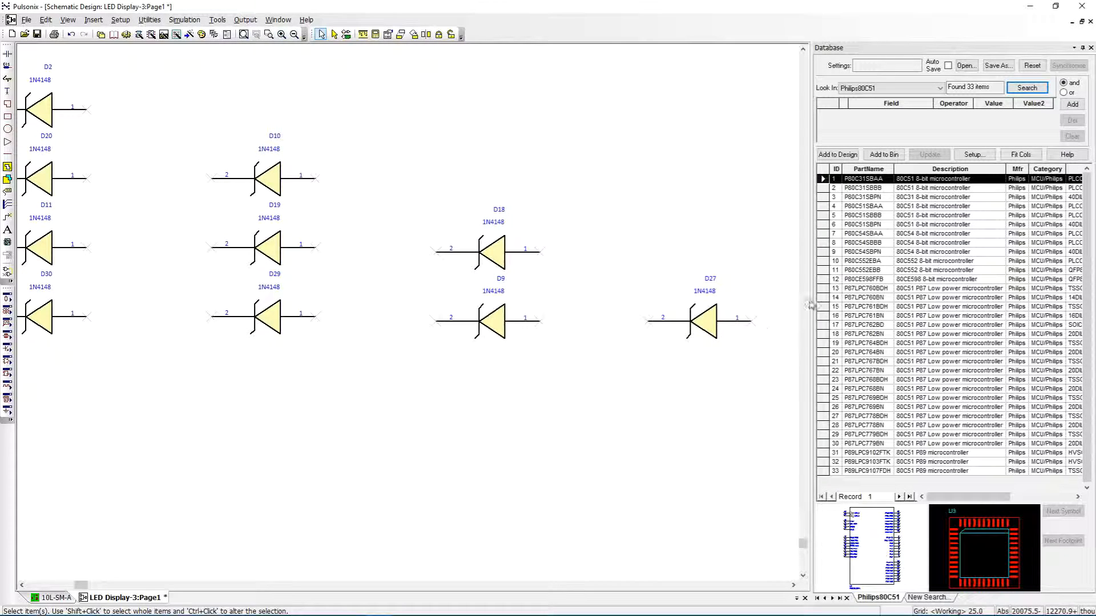
Set the Database panel's Look In library to Resistor.
left_click(940, 87)
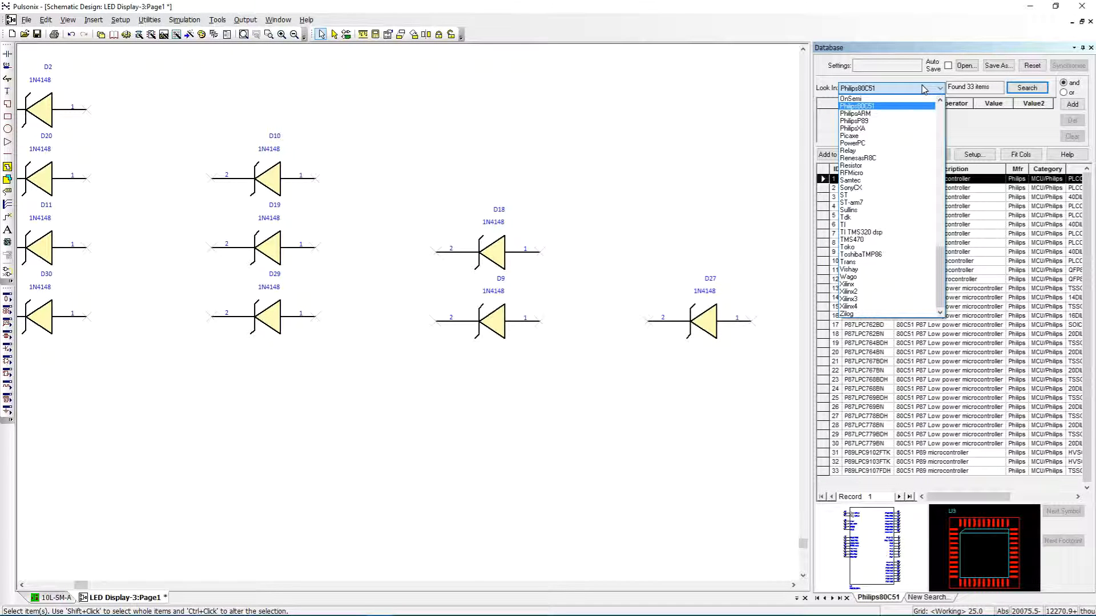
left_click(851, 165)
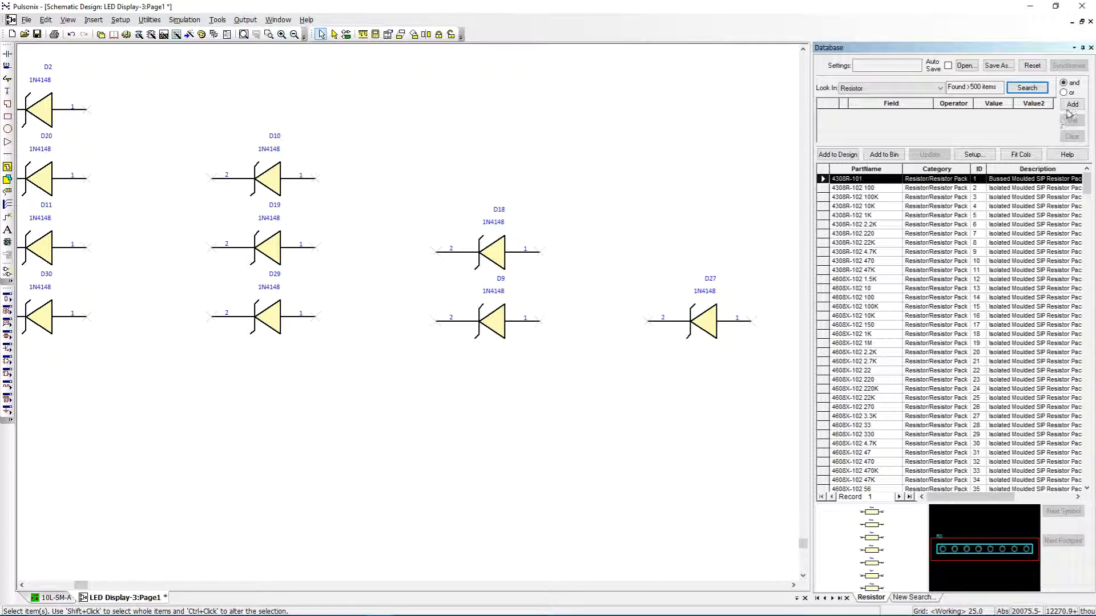
Add a Value = 10k condition and search, returning 11 resistor matches.
left_click(1072, 104)
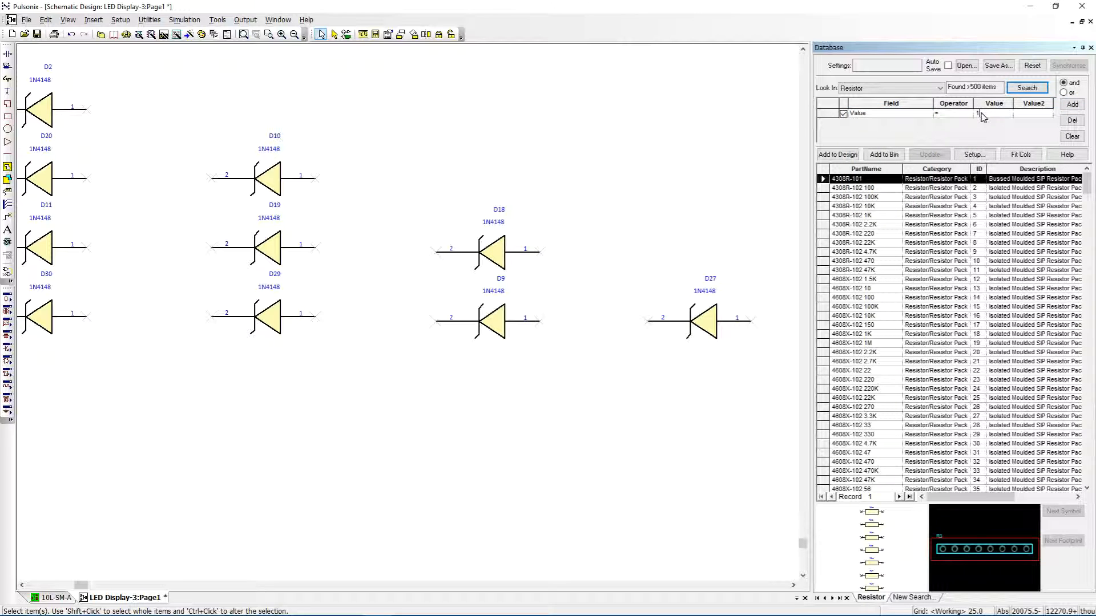
type("10k")
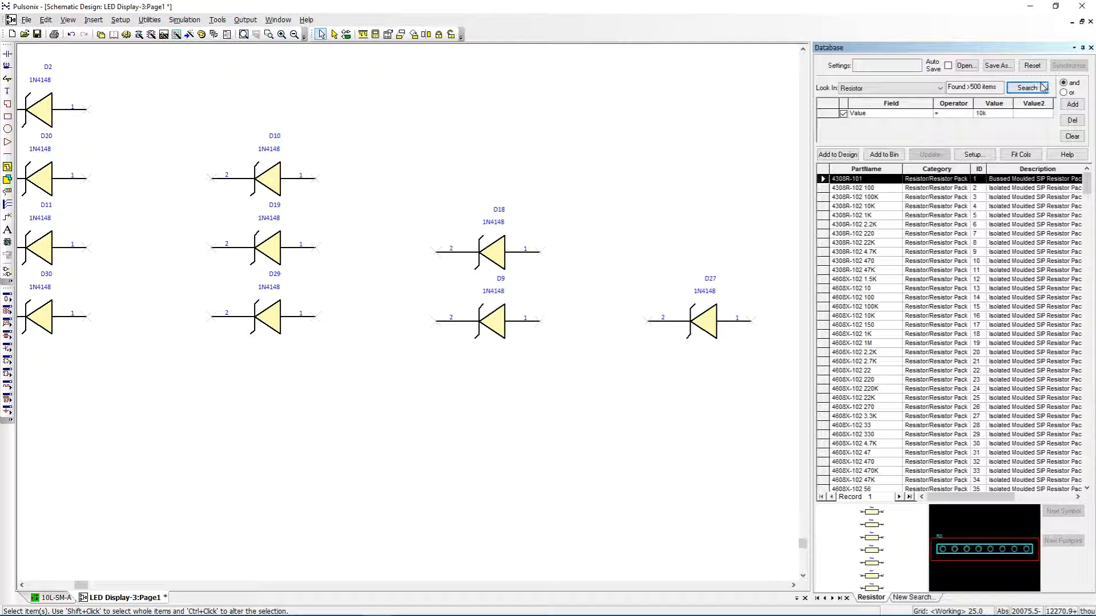
left_click(1026, 87)
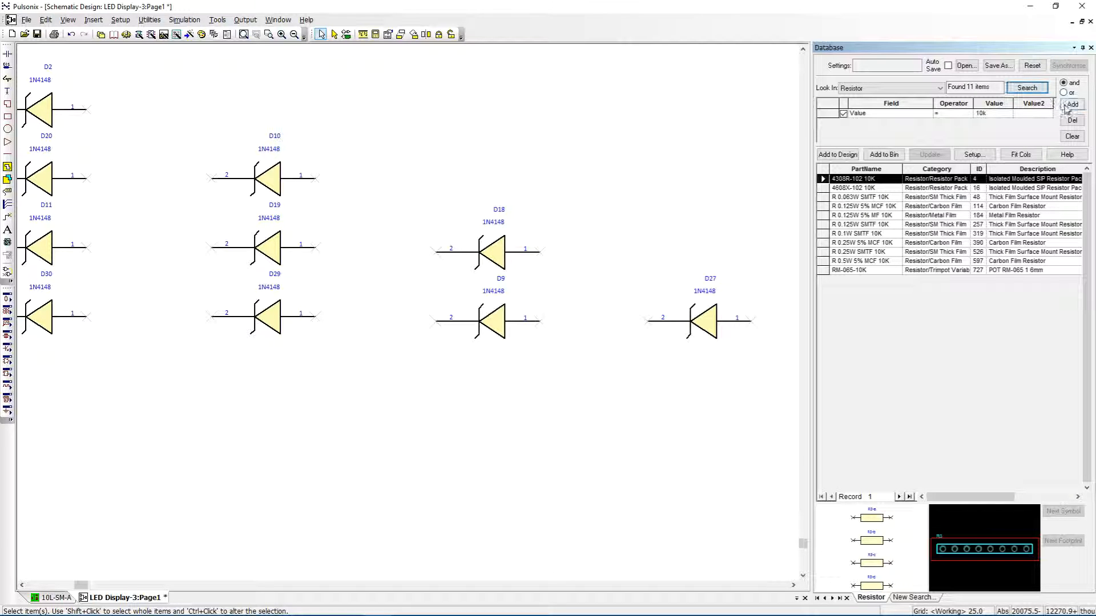
Add a Footprint contains '0806' condition to the 10k search and run it.
left_click(1071, 104)
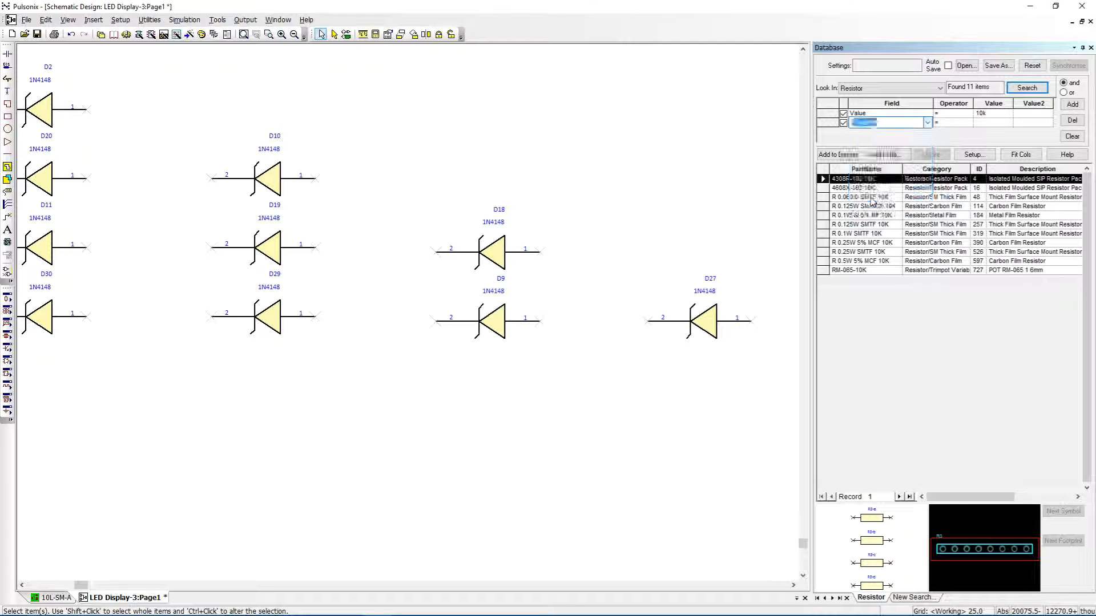
left_click(966, 122)
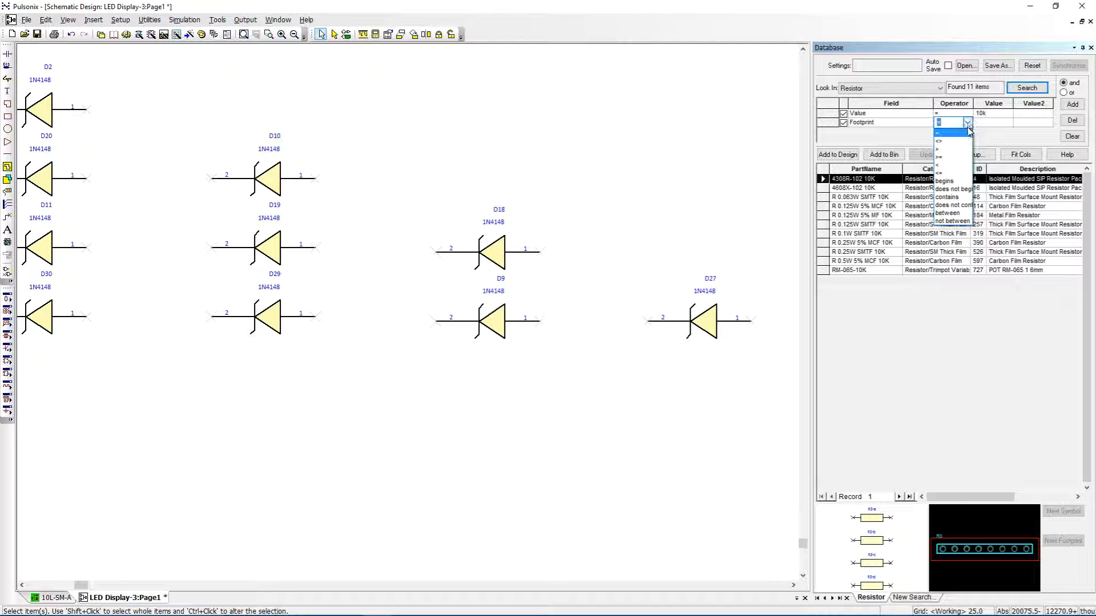
left_click(947, 196)
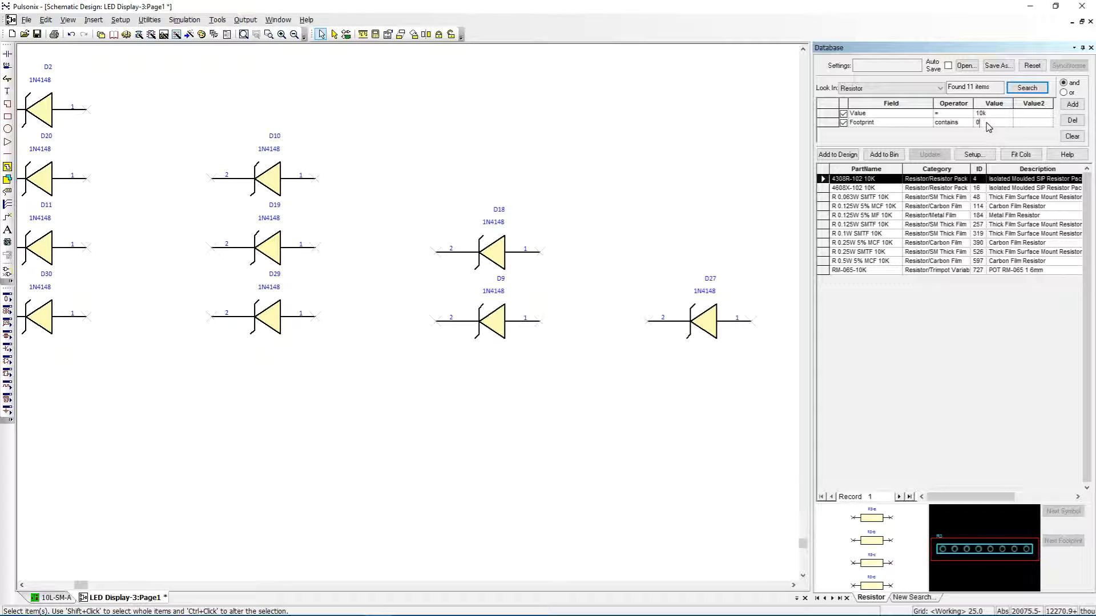
type("0806")
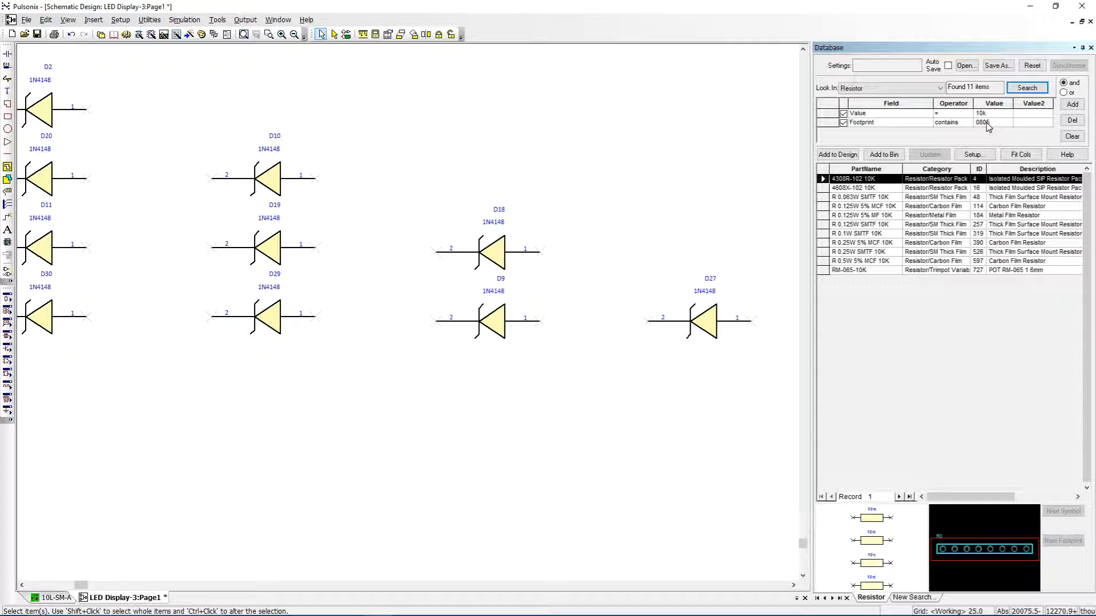
left_click(1027, 87)
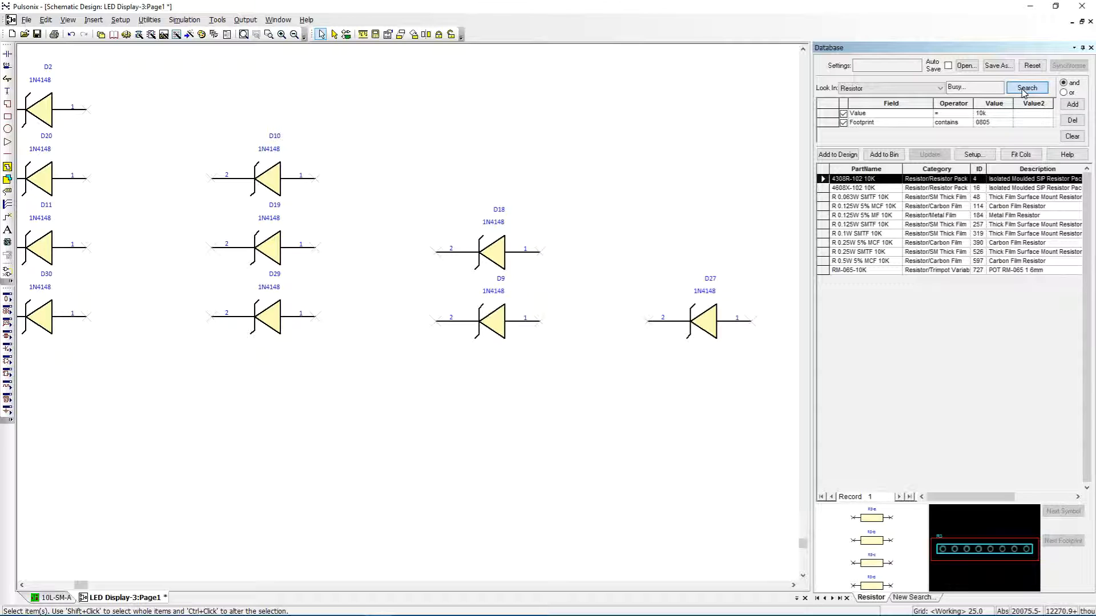
left_click(1027, 88)
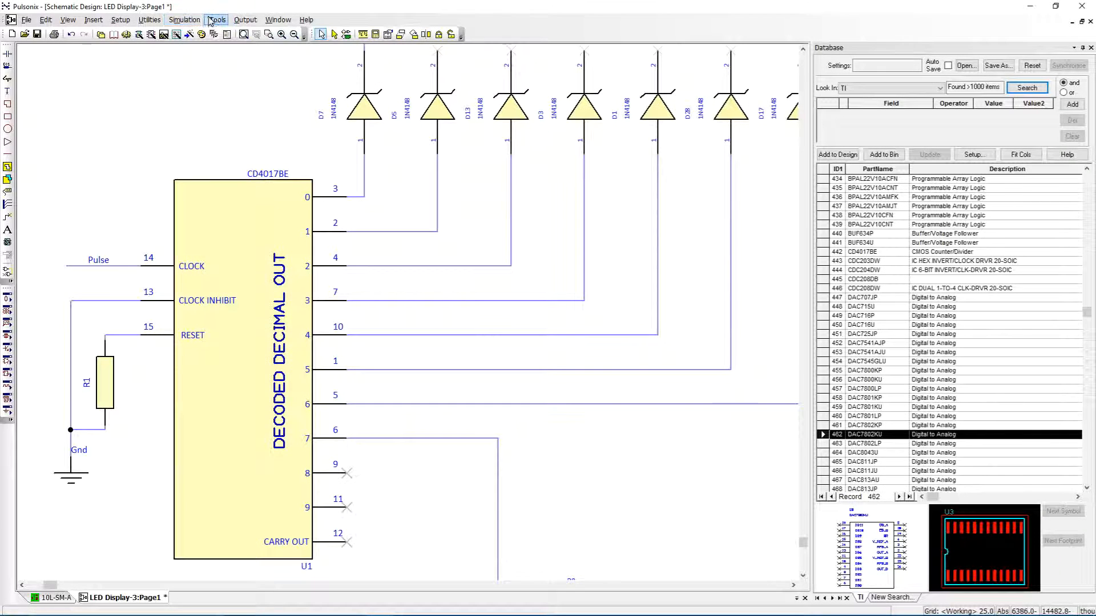
Open Tools > Check/Update Against Database for the LED display schematic.
left_click(216, 19)
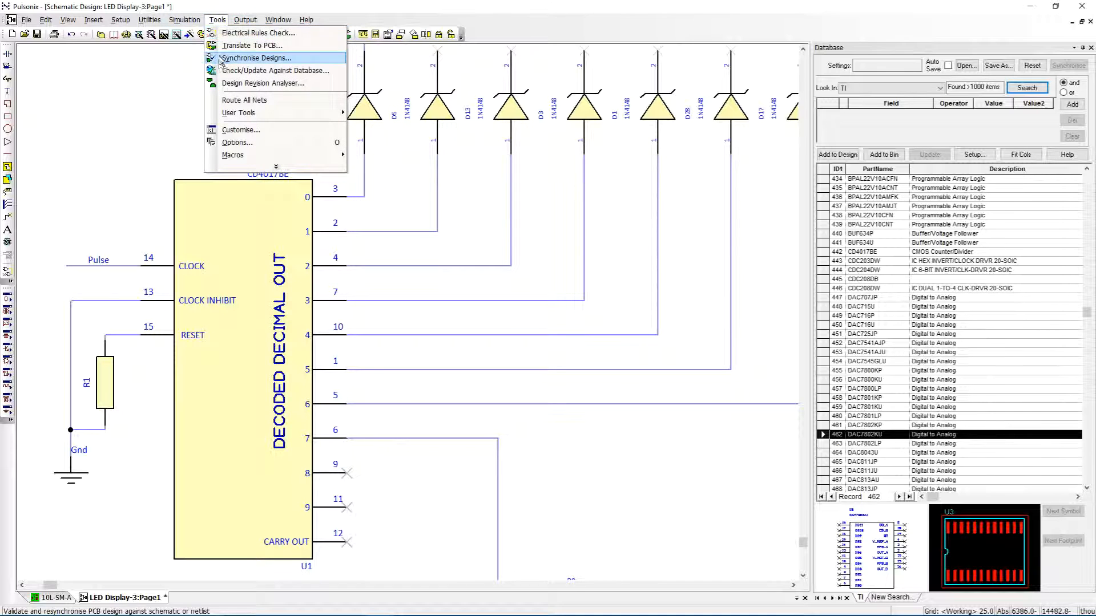
left_click(275, 70)
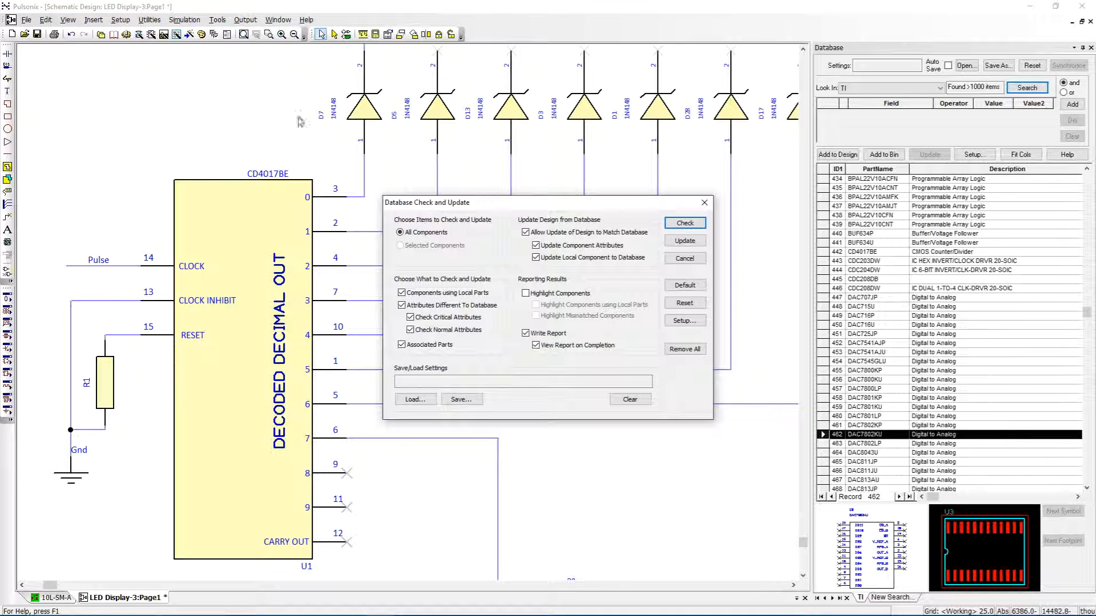
Run the database check and scroll the Notepad report to U1's obsolete warning.
left_click(684, 222)
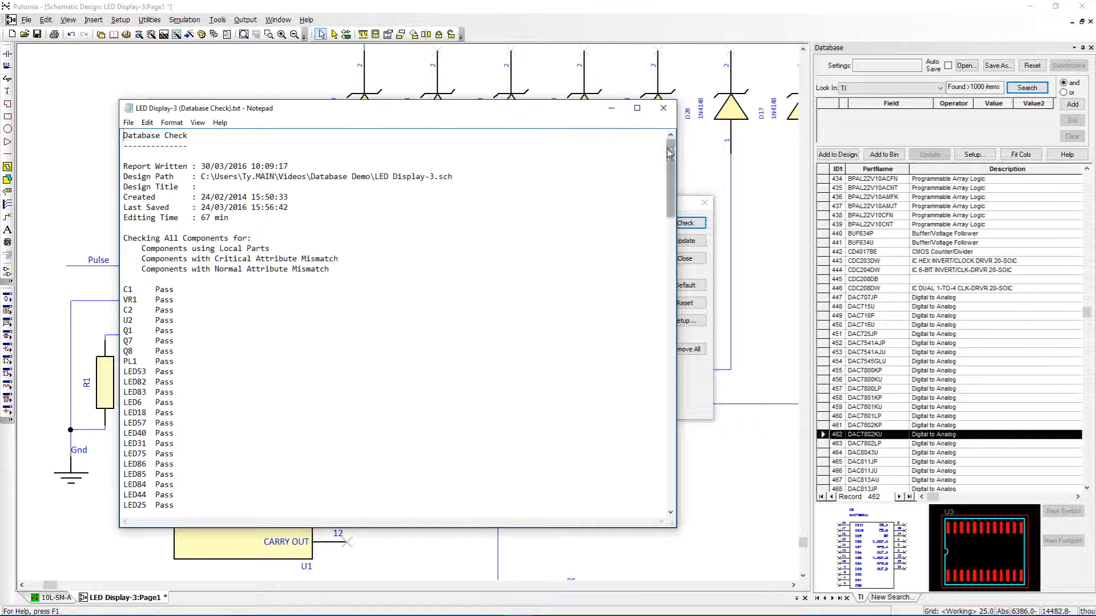
scroll("down", 3)
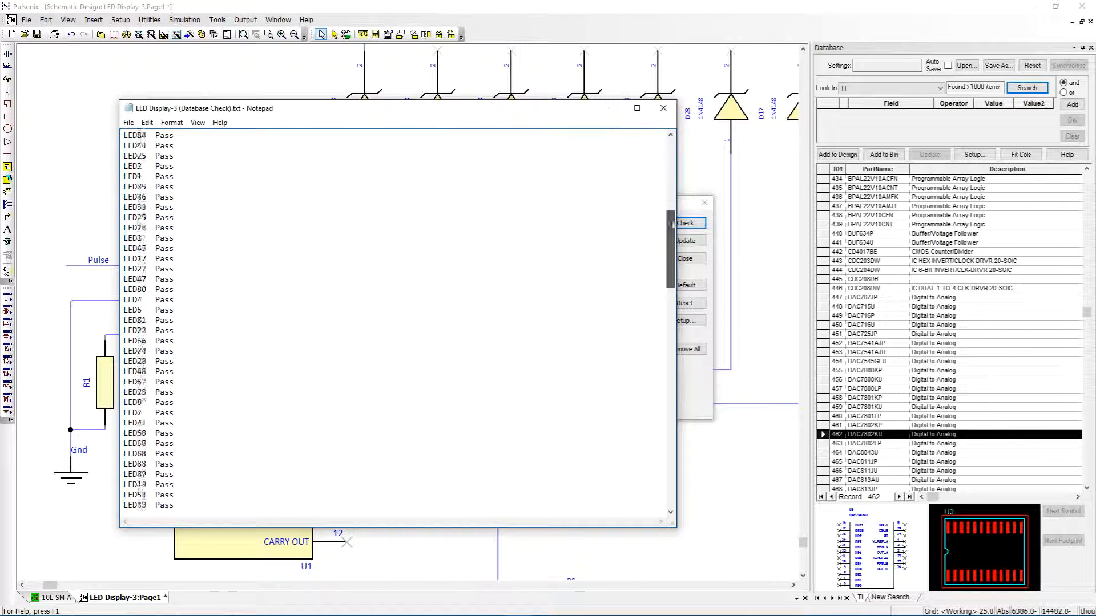
scroll("down", 3)
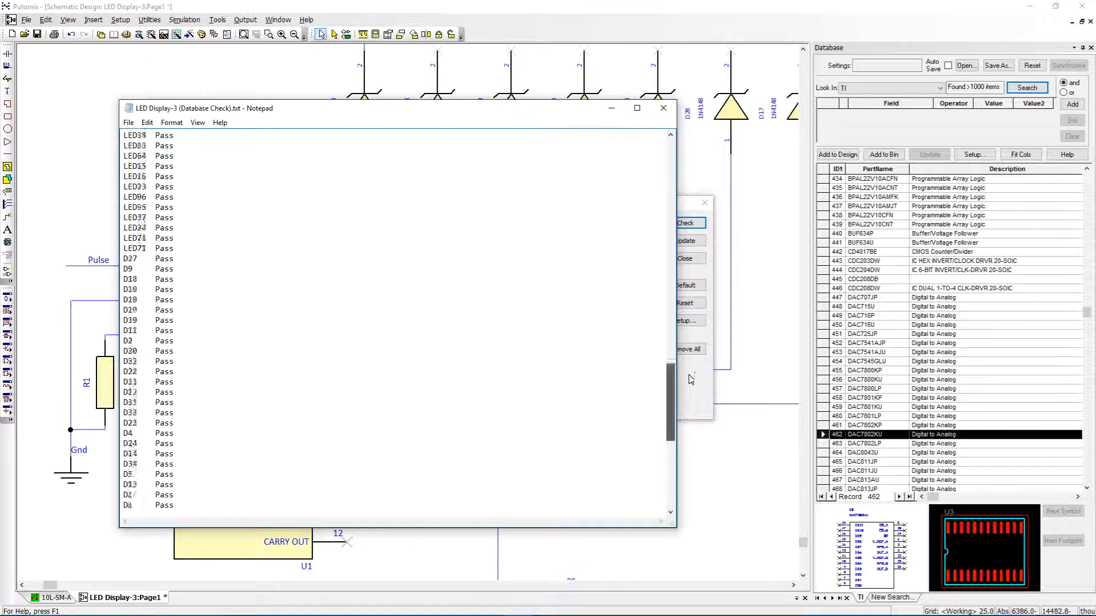
scroll("down", 3)
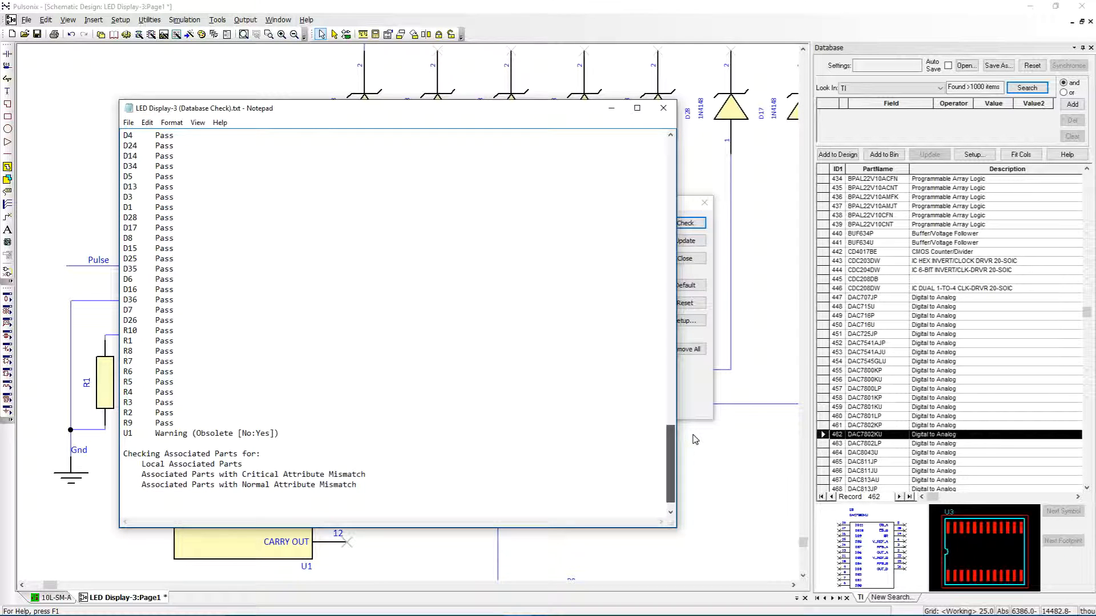